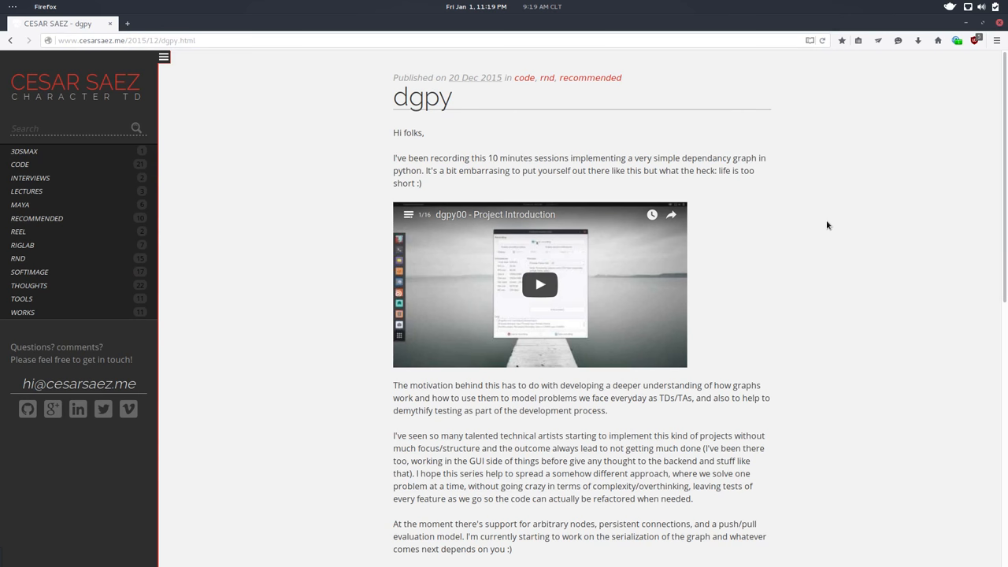
{"action": "scroll", "scroll_direction": "down", "scroll_amount": 3}
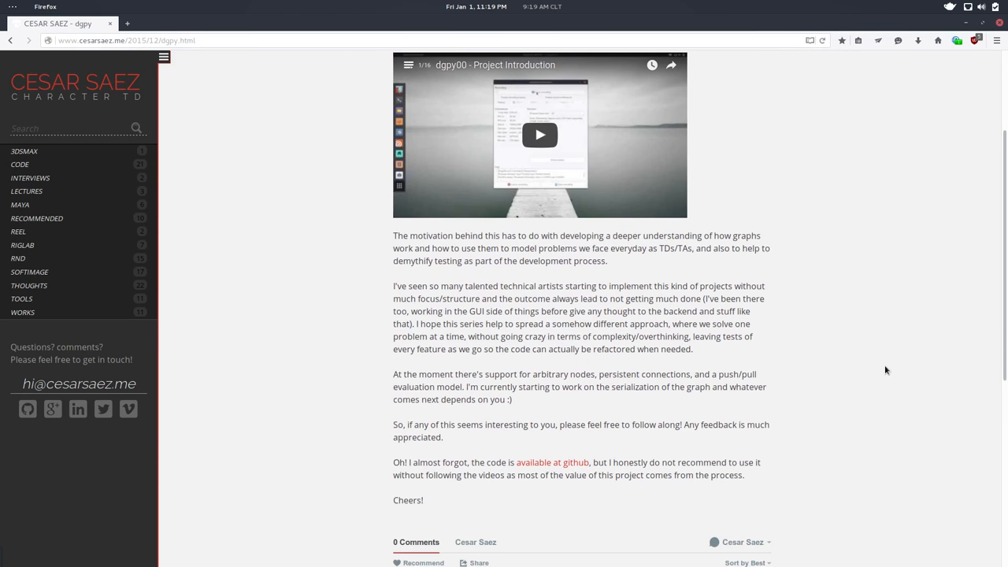